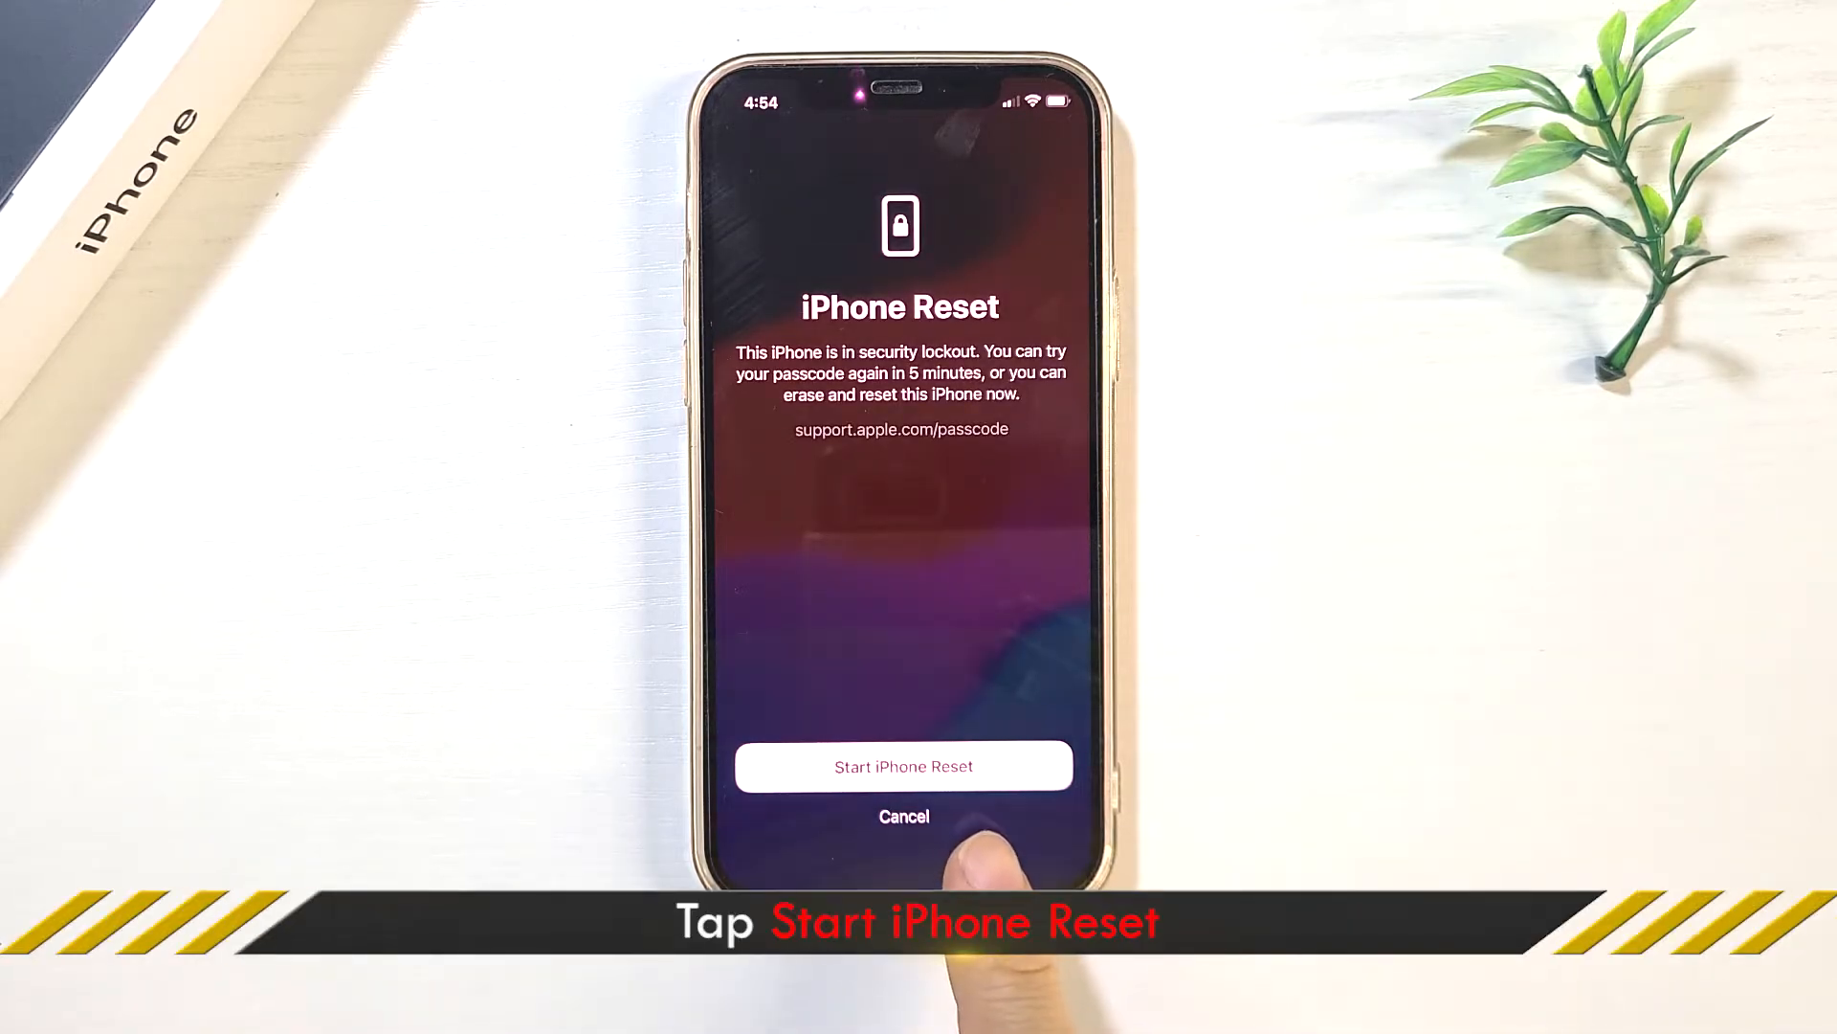
# Step: Start the iPhone reset from the security lockout screen to erase the locked device
pyautogui.click(902, 766)
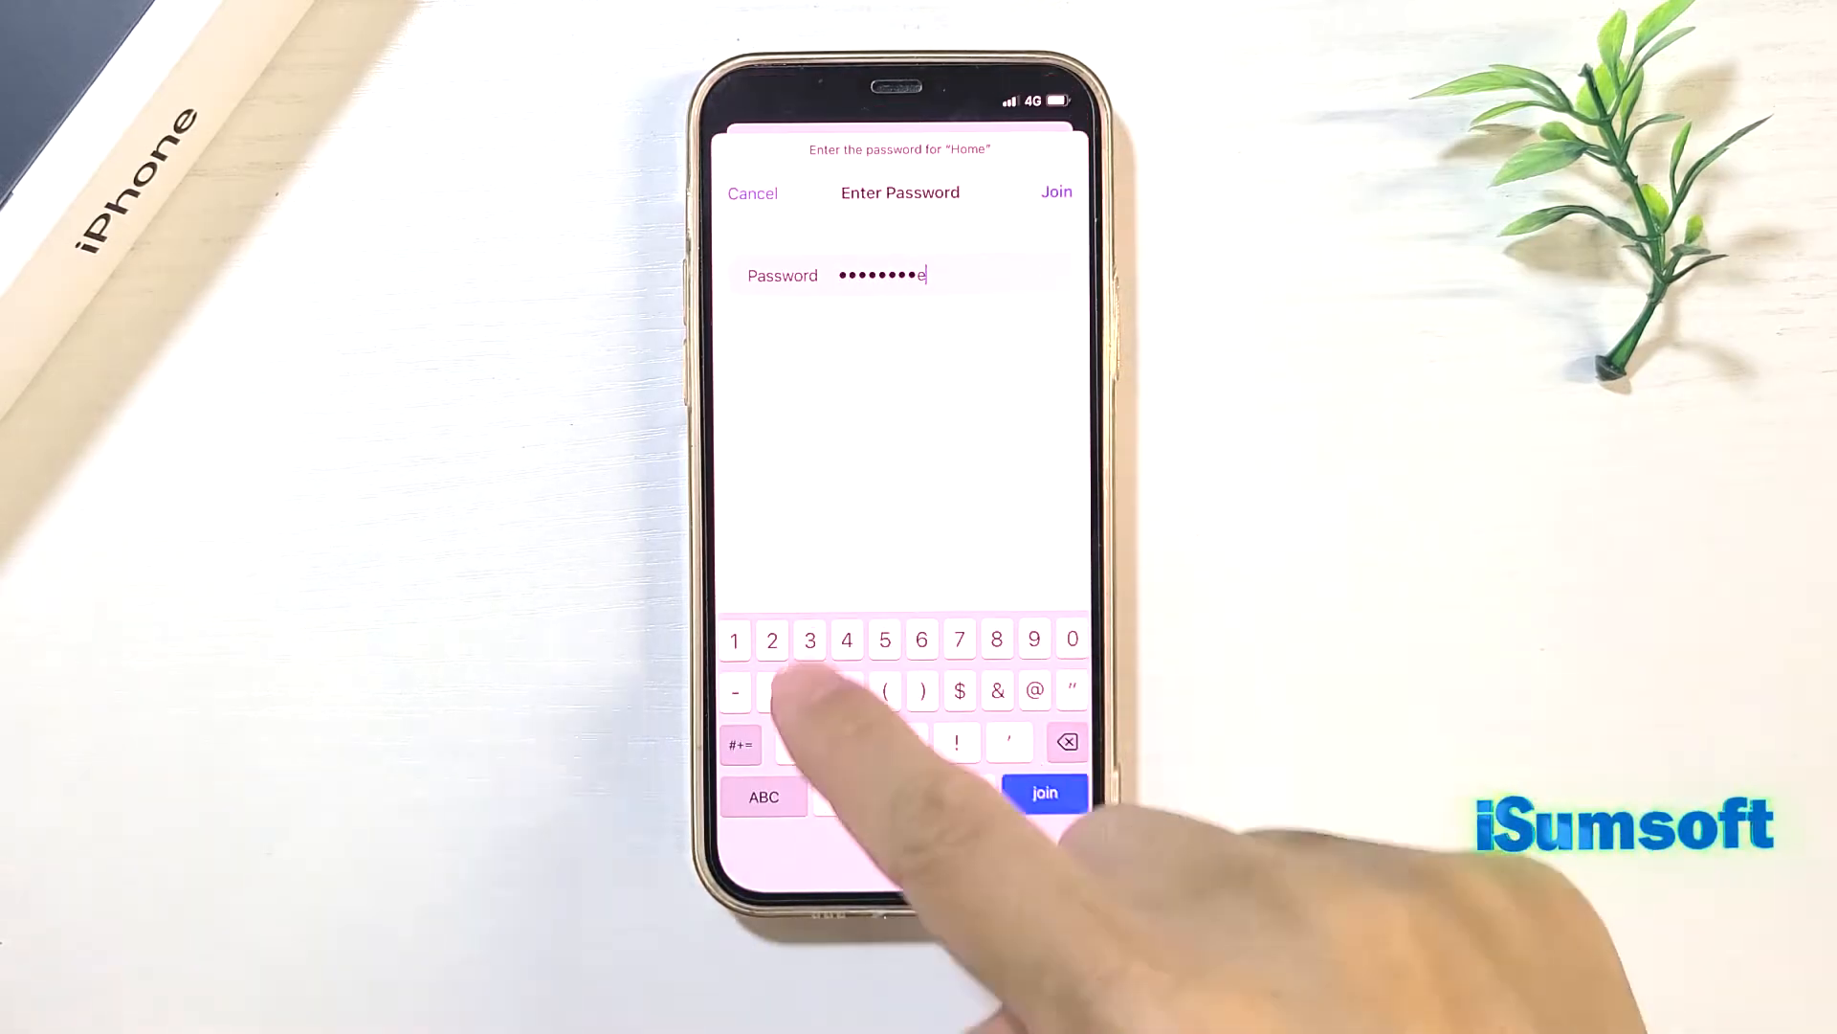
# Step: Join the Home Wi-Fi network with the entered password
pyautogui.click(1043, 791)
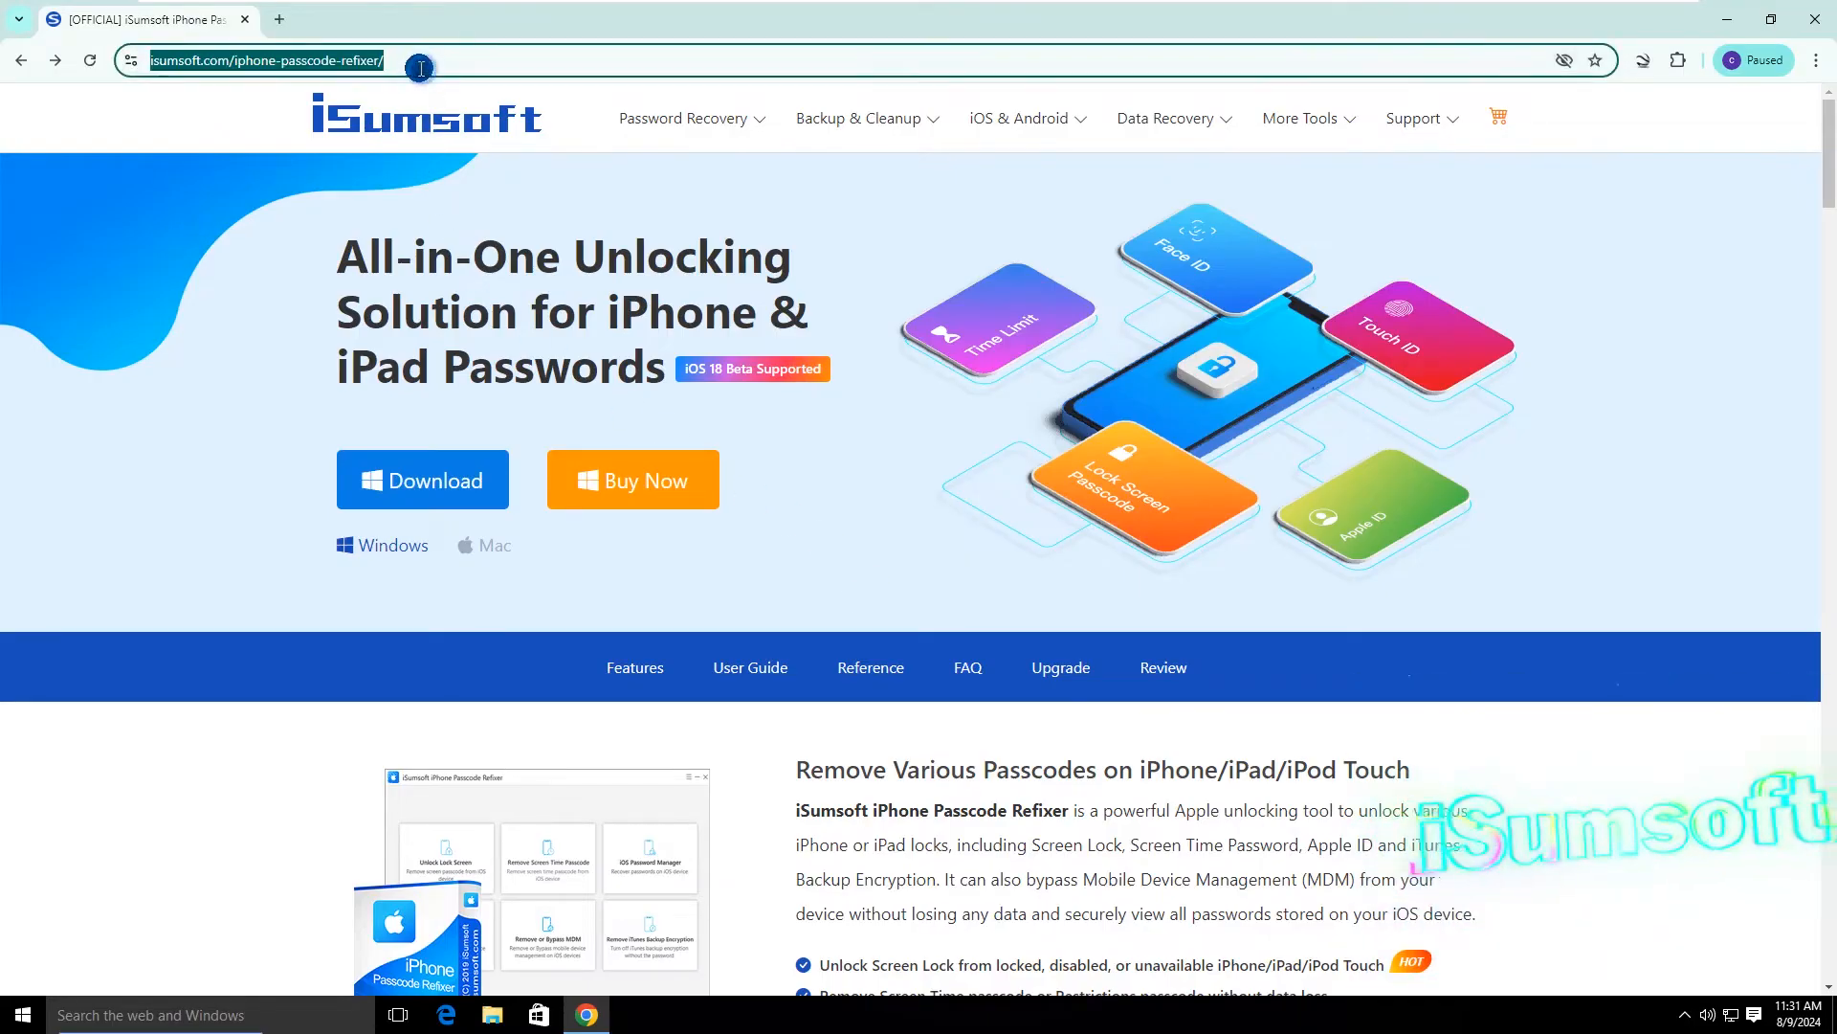
pyautogui.moveTo(442, 96)
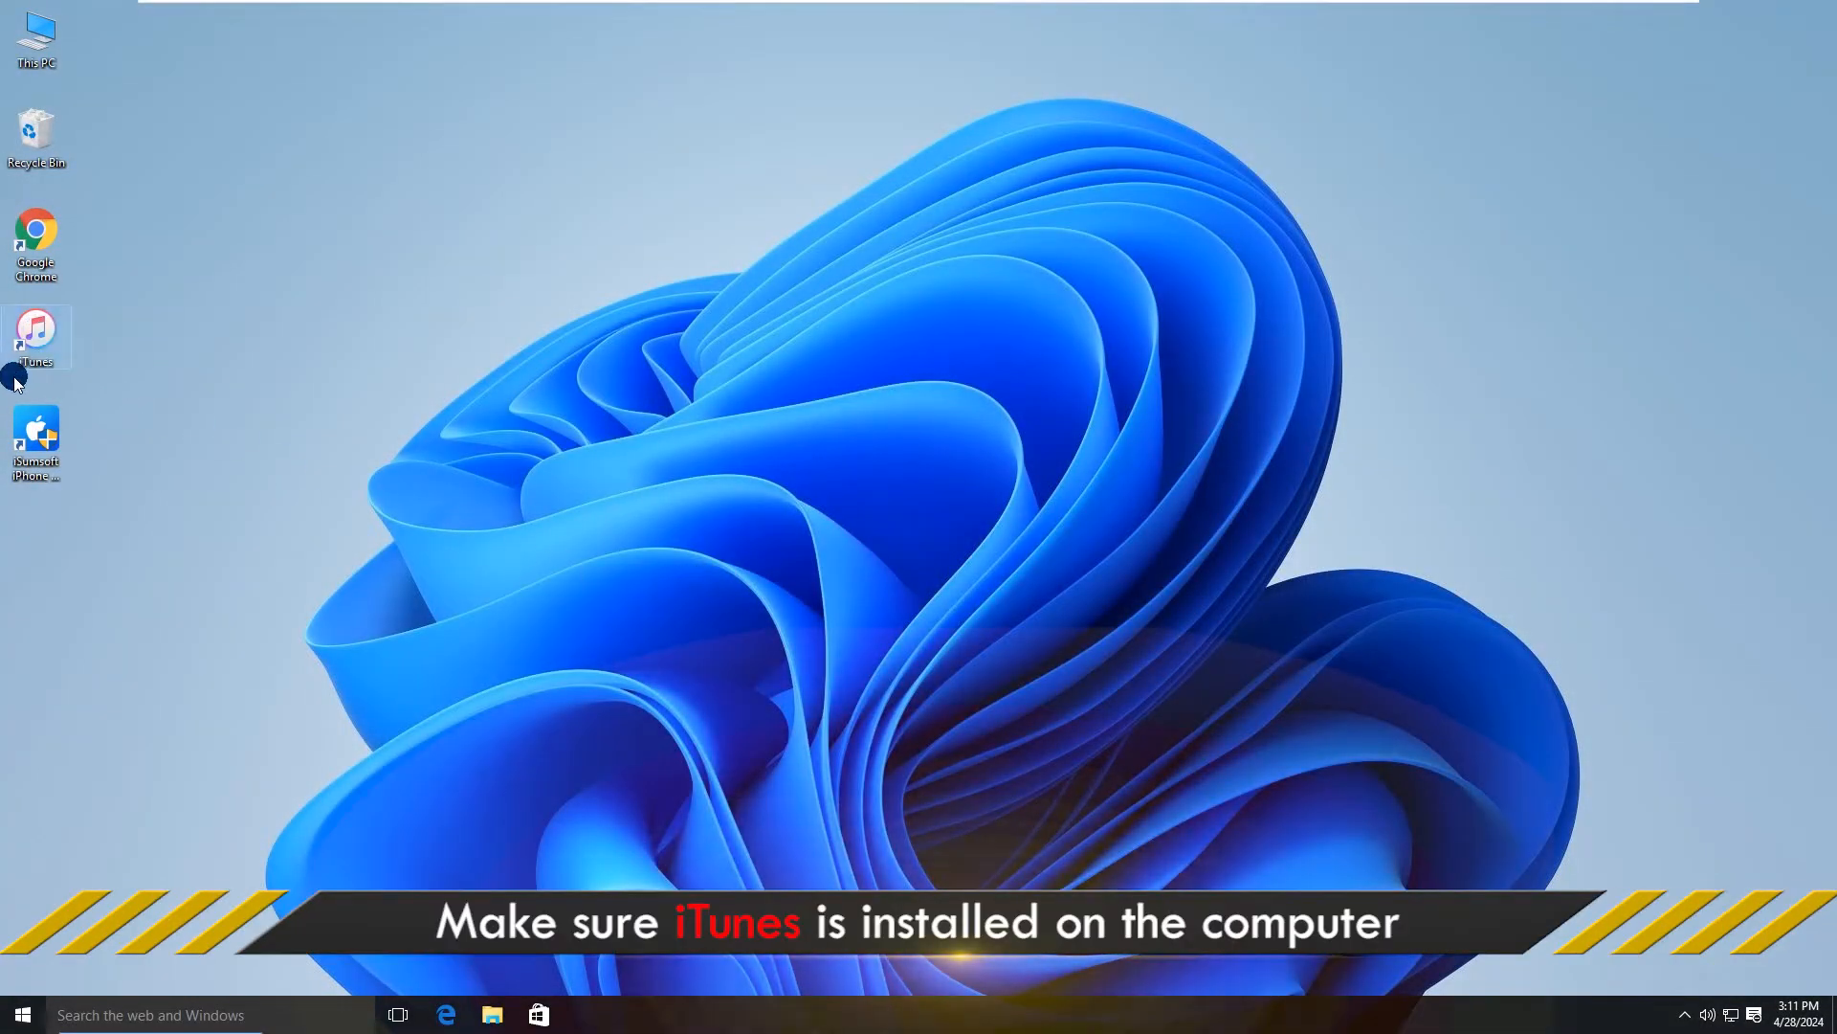
pyautogui.moveTo(71, 380)
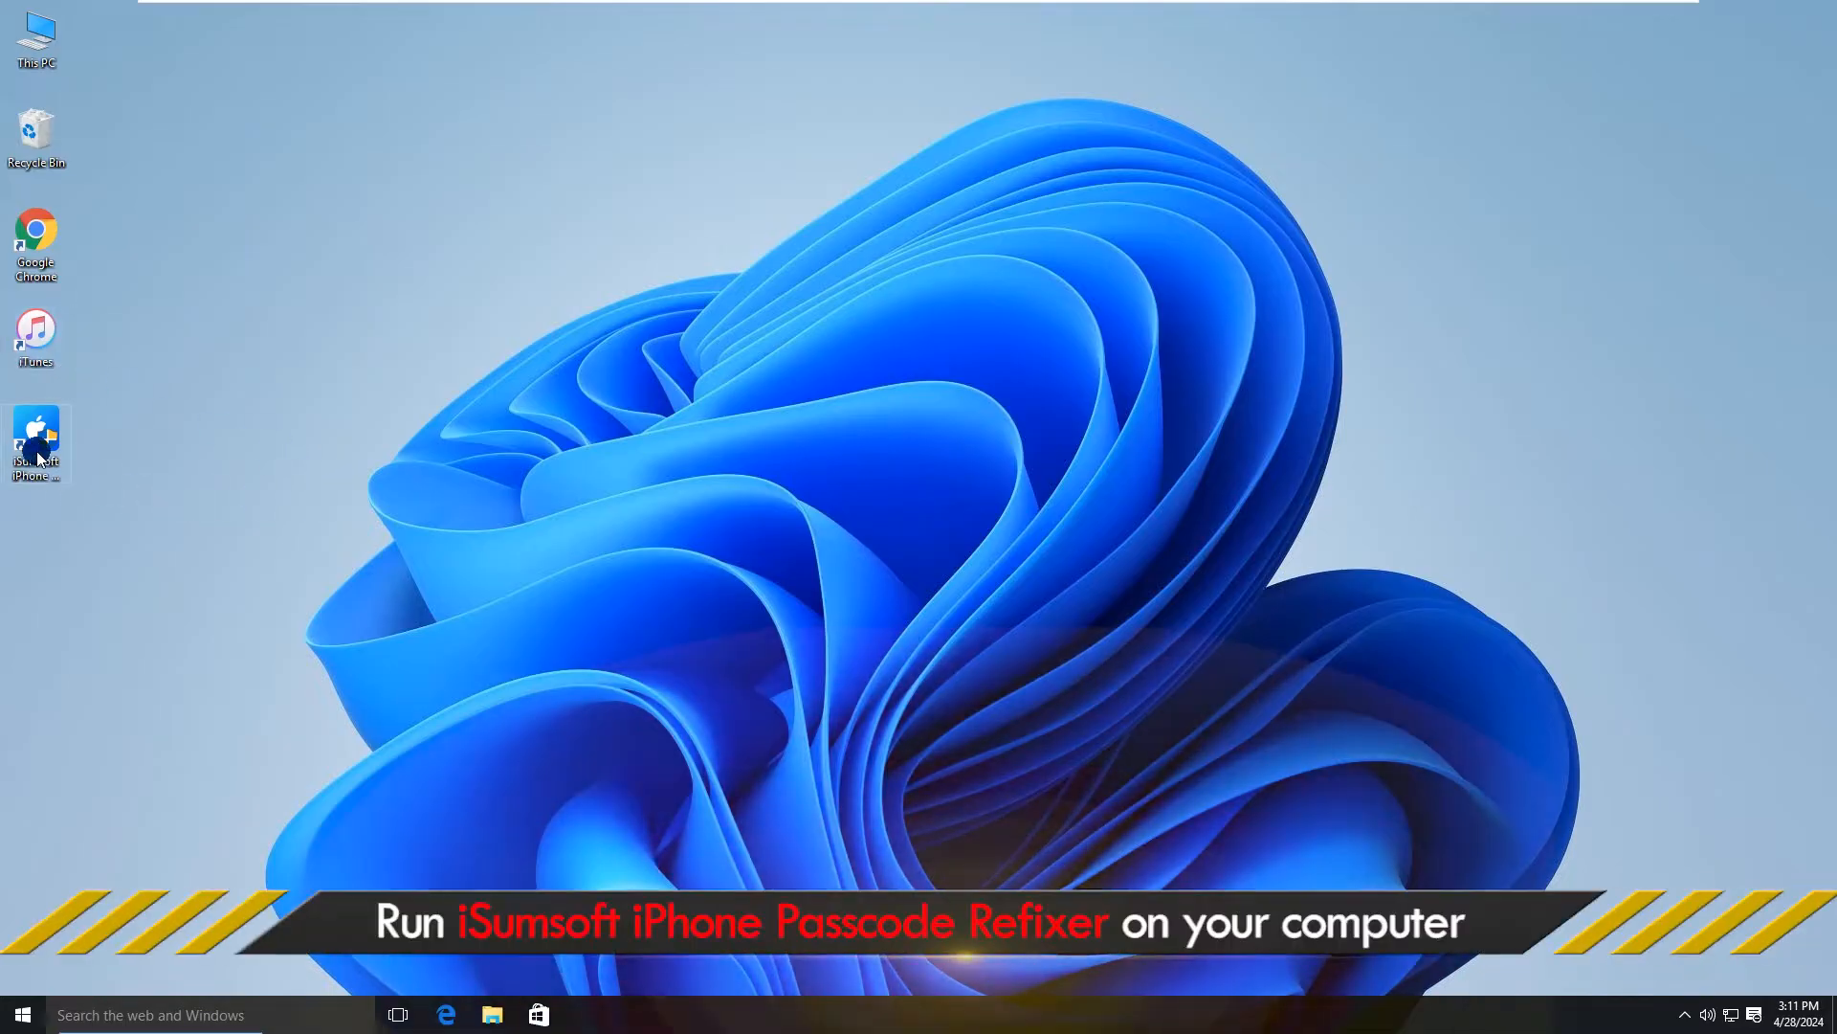
# Step: Launch iSumsoft iPhone Passcode Refixer from its desktop shortcut and approve the UAC prompt
pyautogui.doubleClick(34, 442)
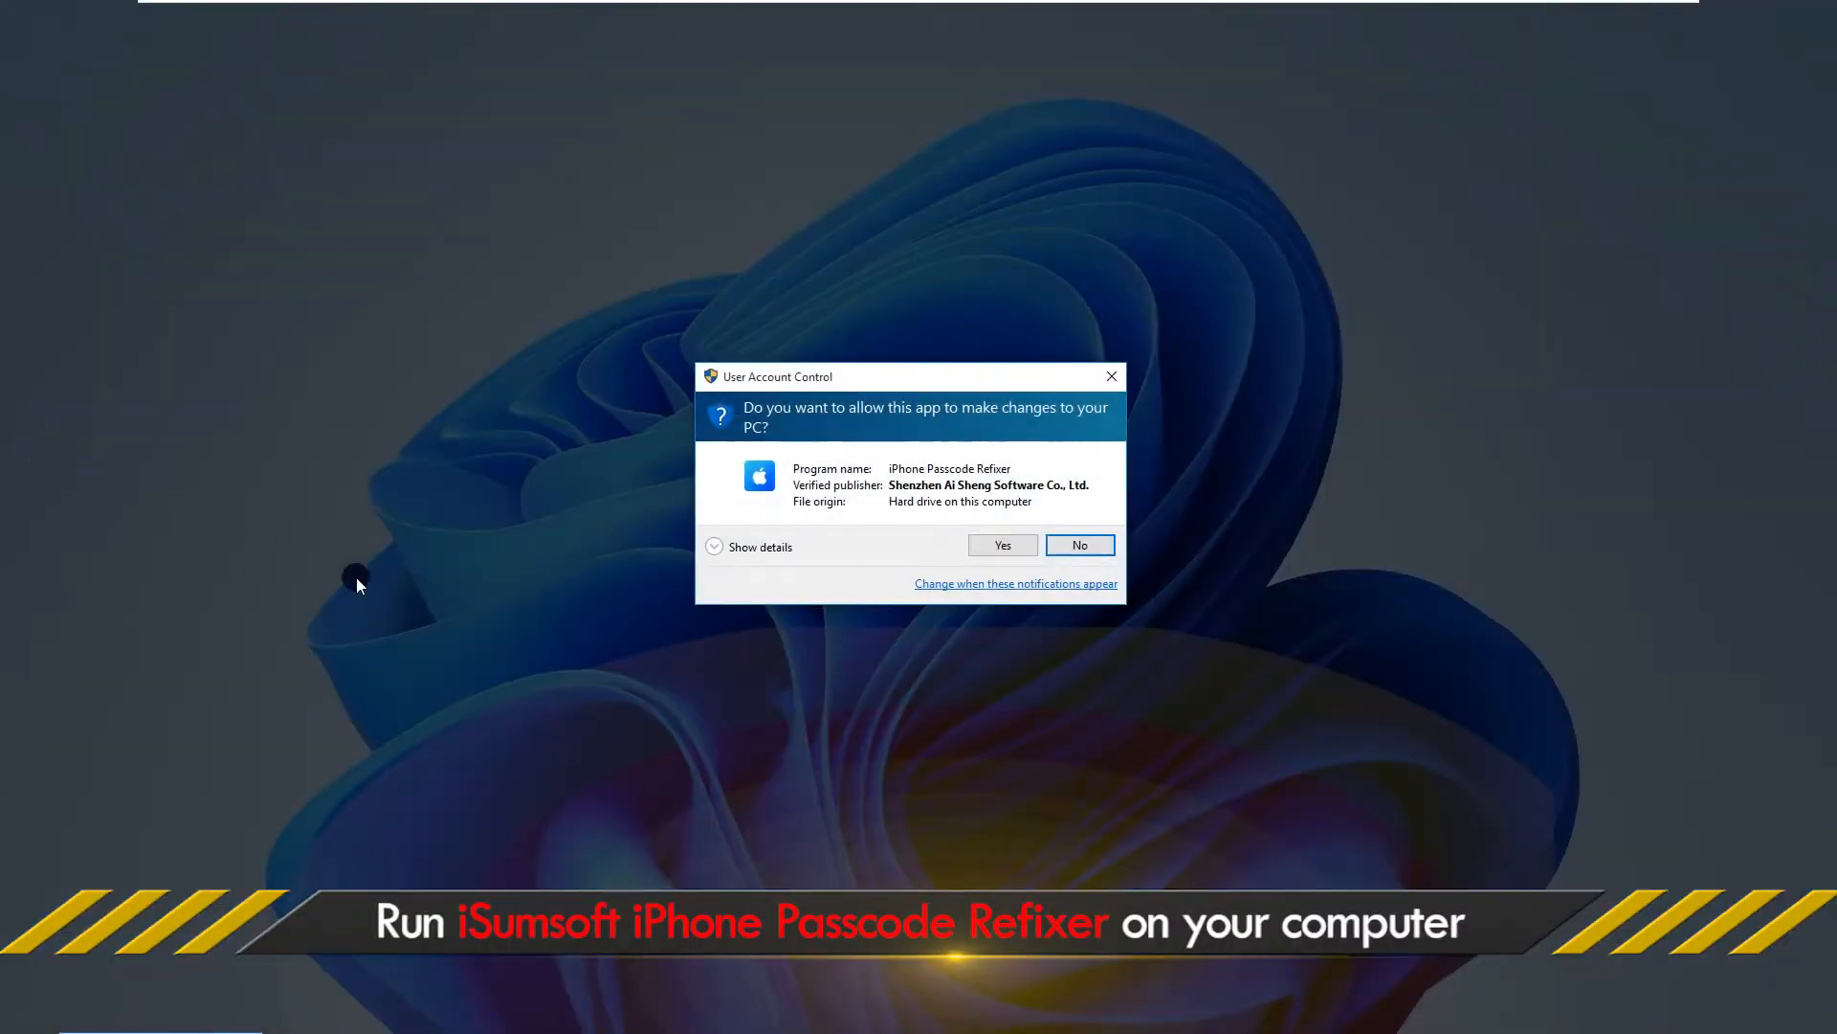
pyautogui.click(1001, 545)
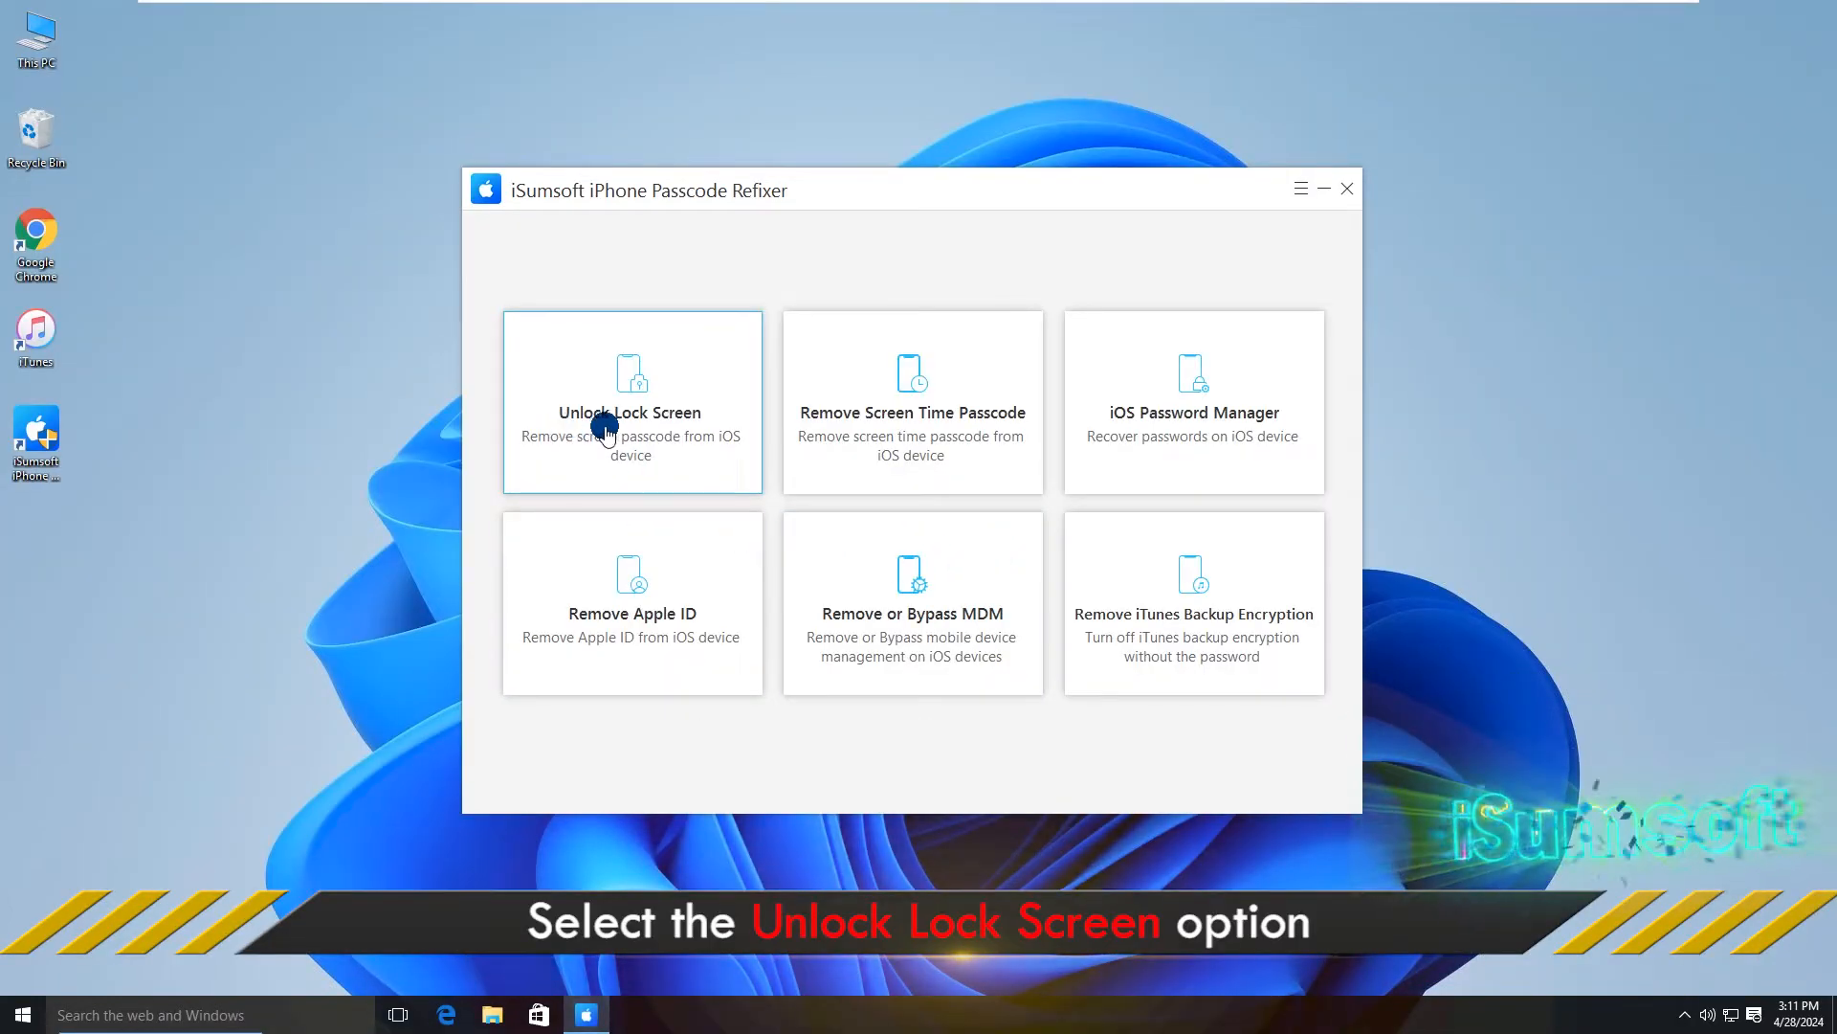
# Step: Choose Unlock Lock Screen and start it, reaching the USB connection request
pyautogui.click(629, 402)
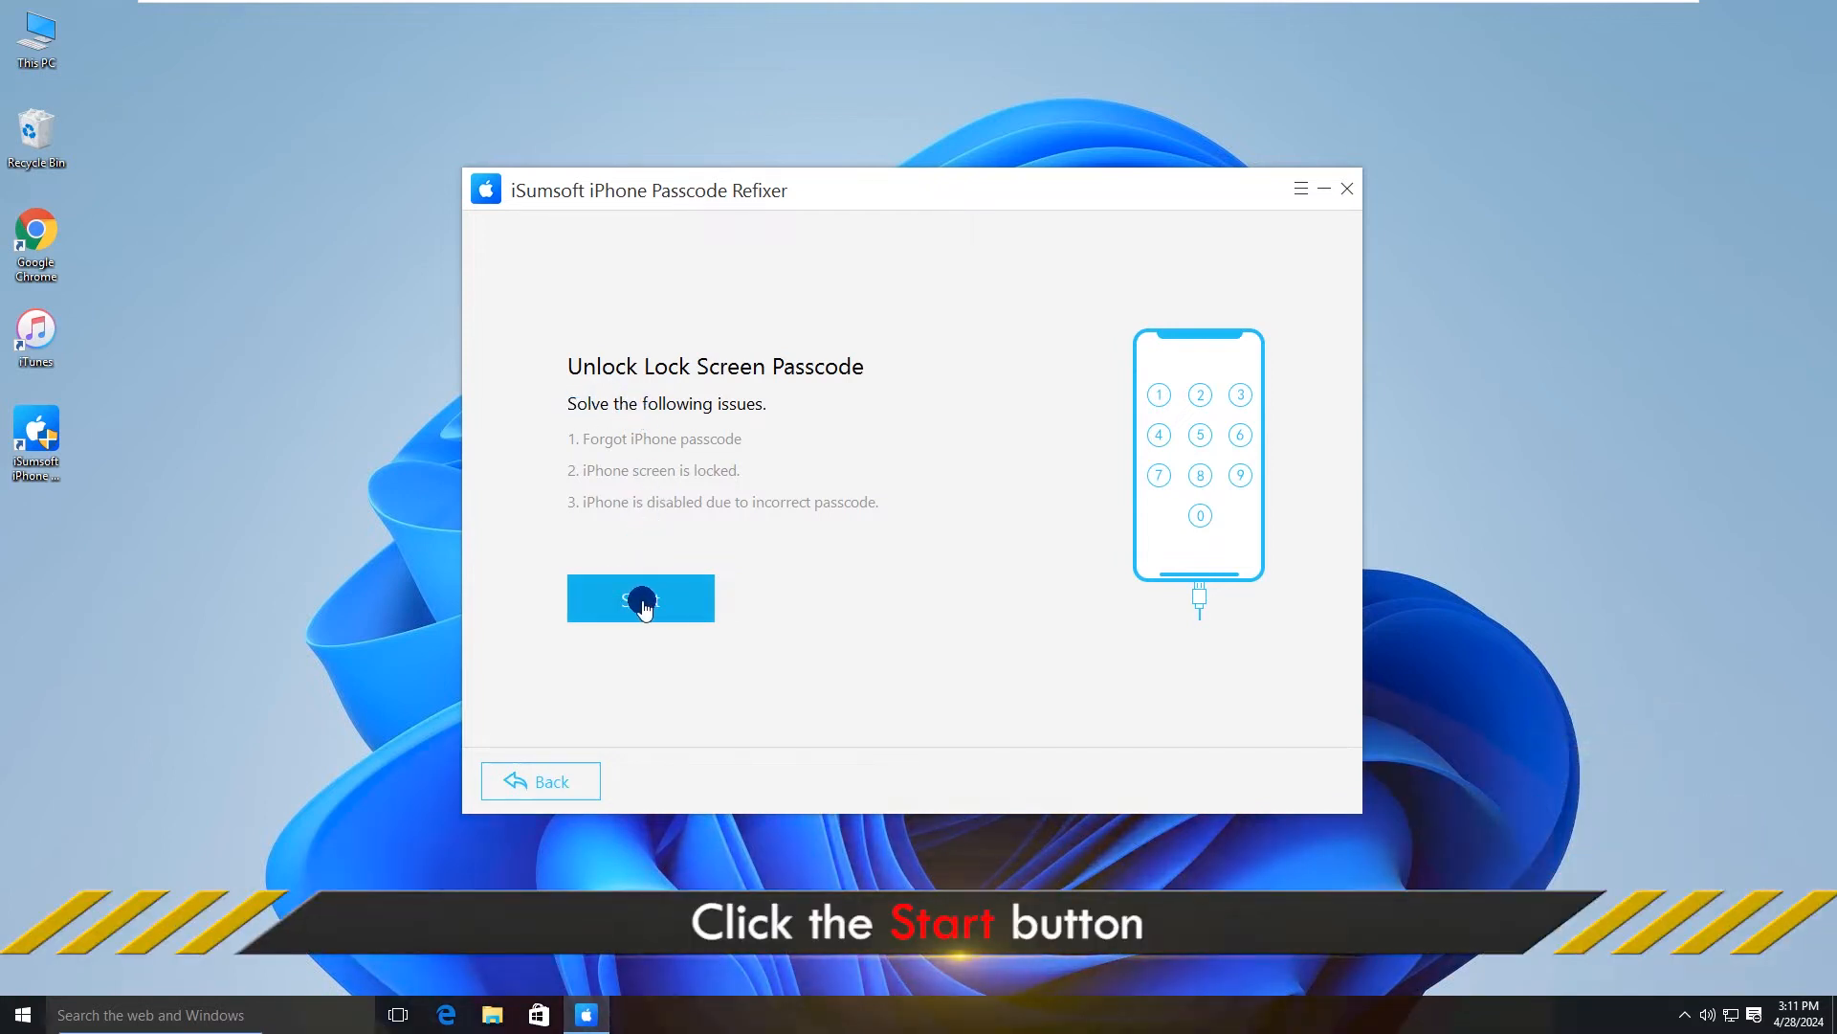
pyautogui.click(642, 598)
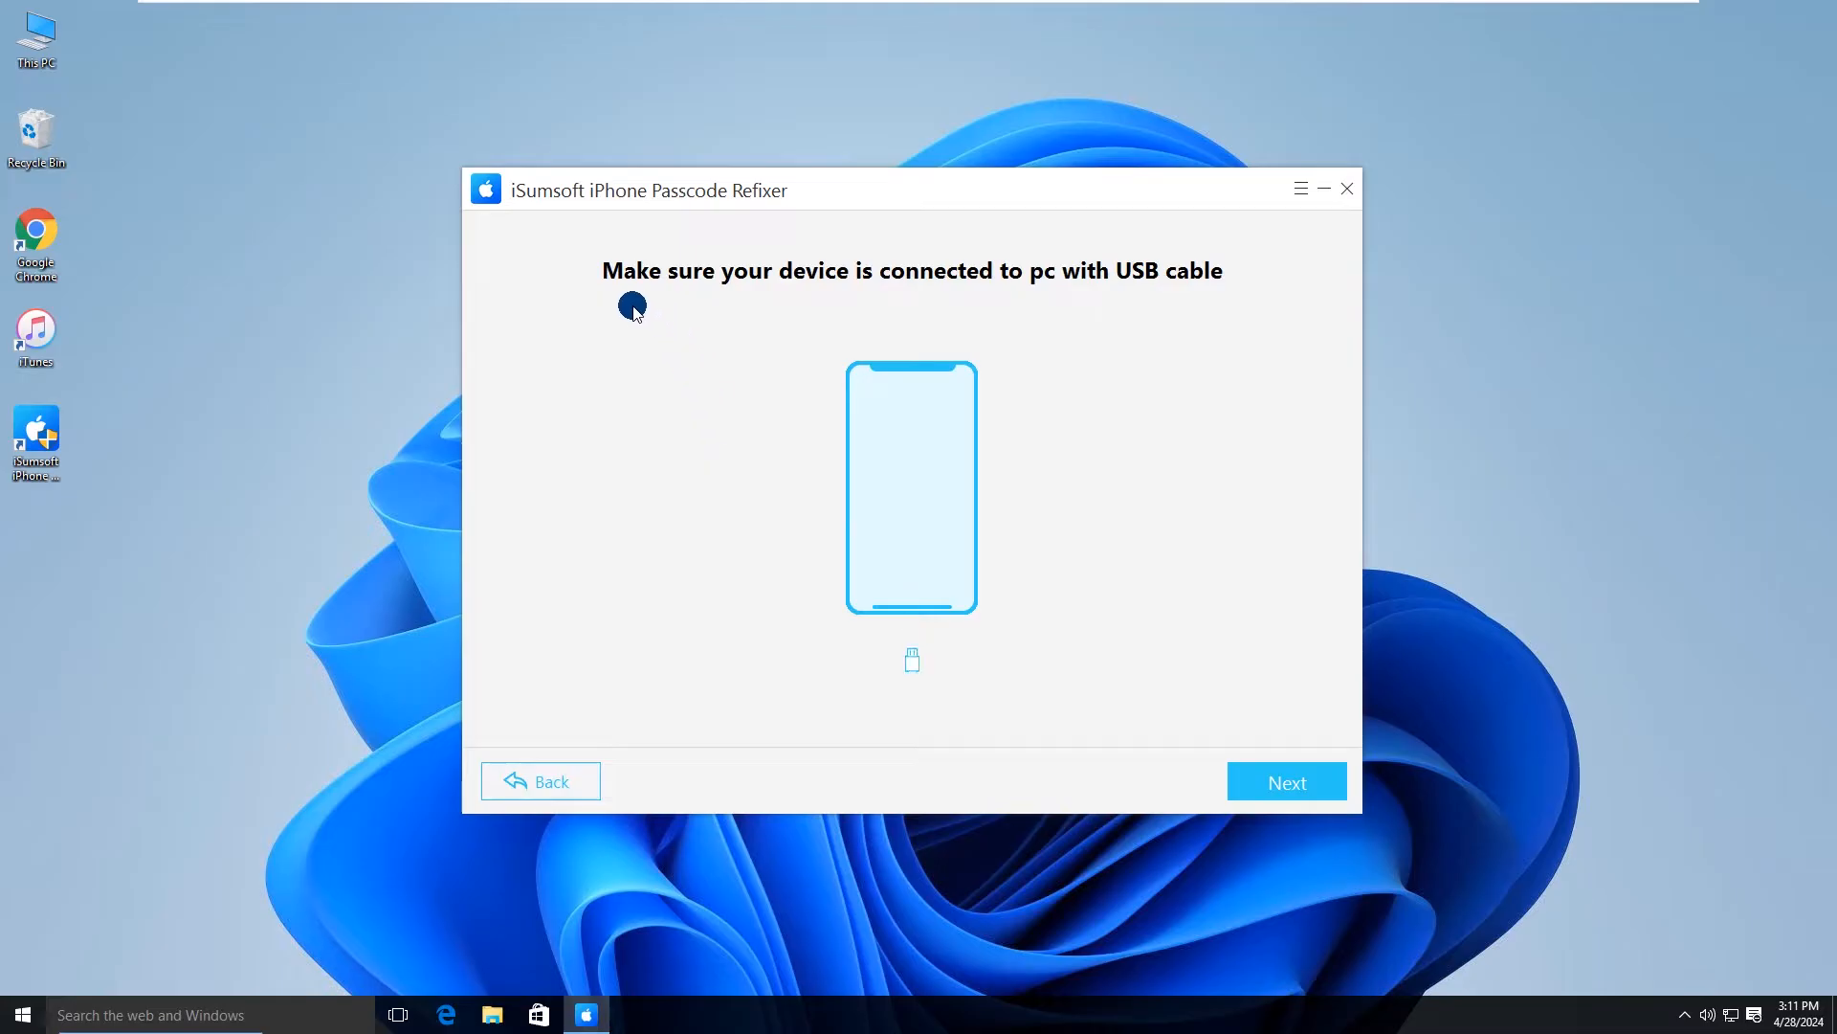
pyautogui.moveTo(1210, 301)
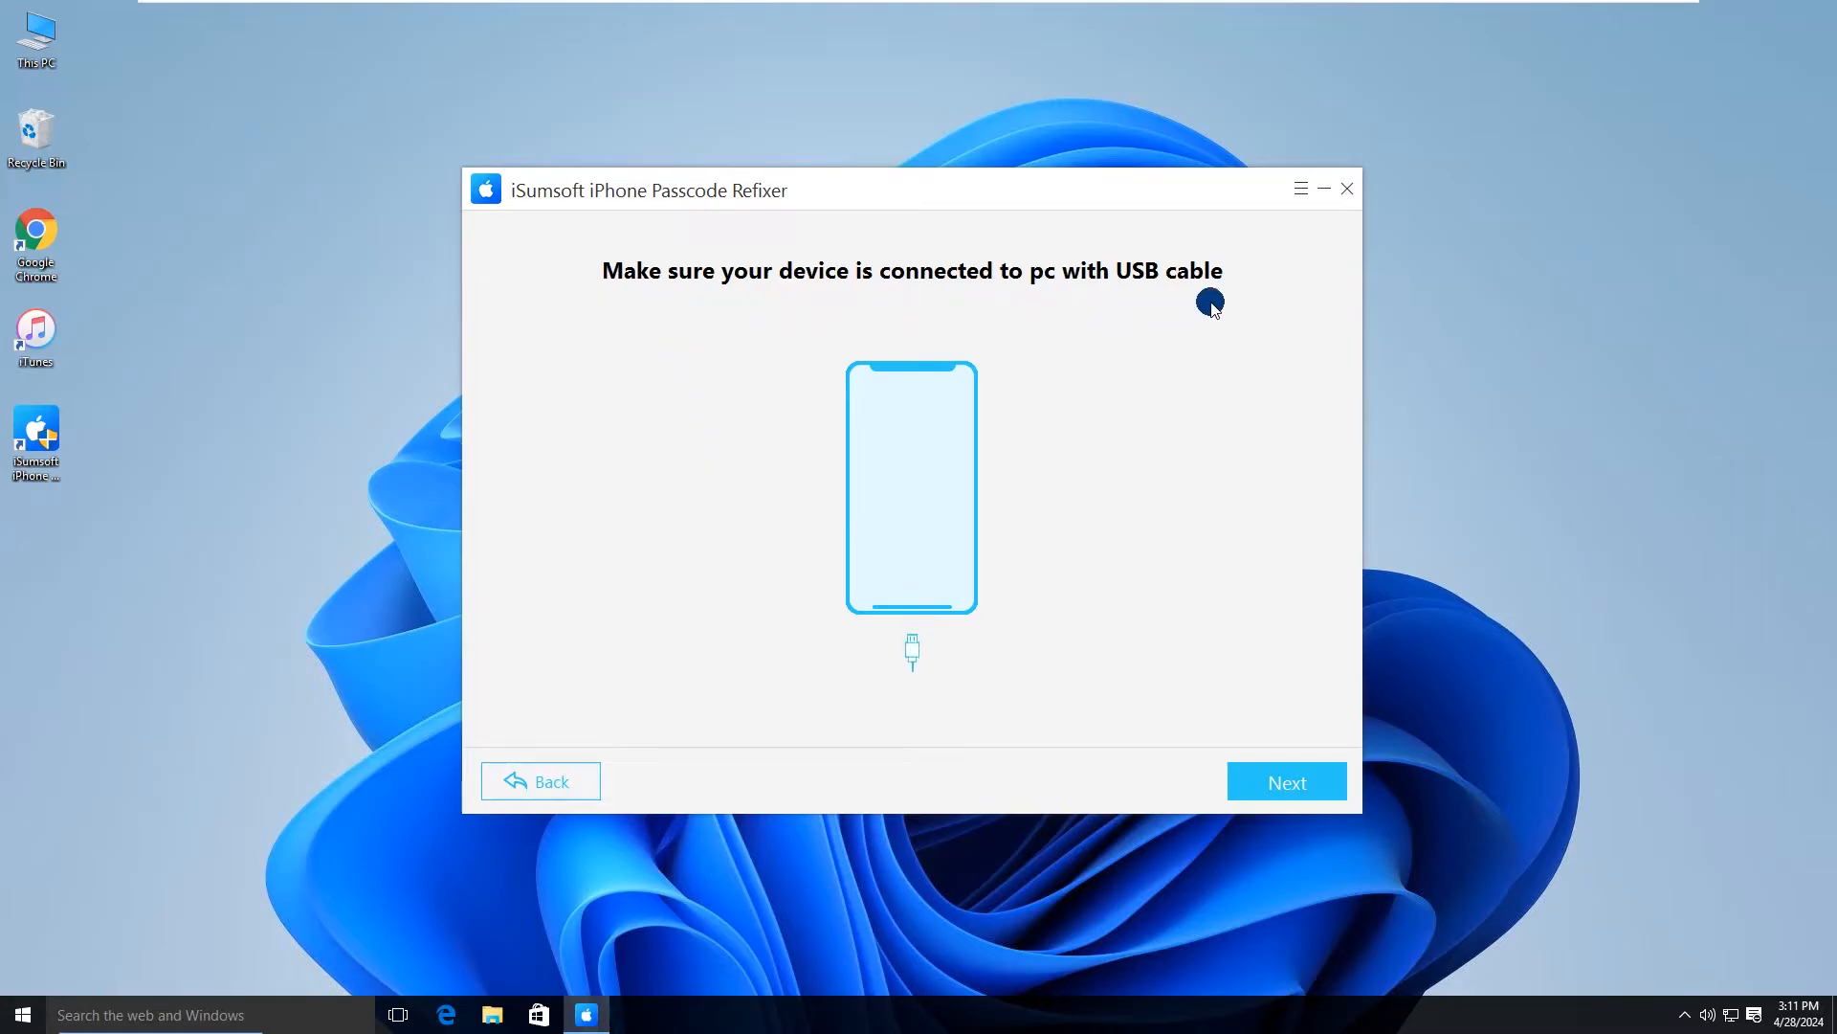